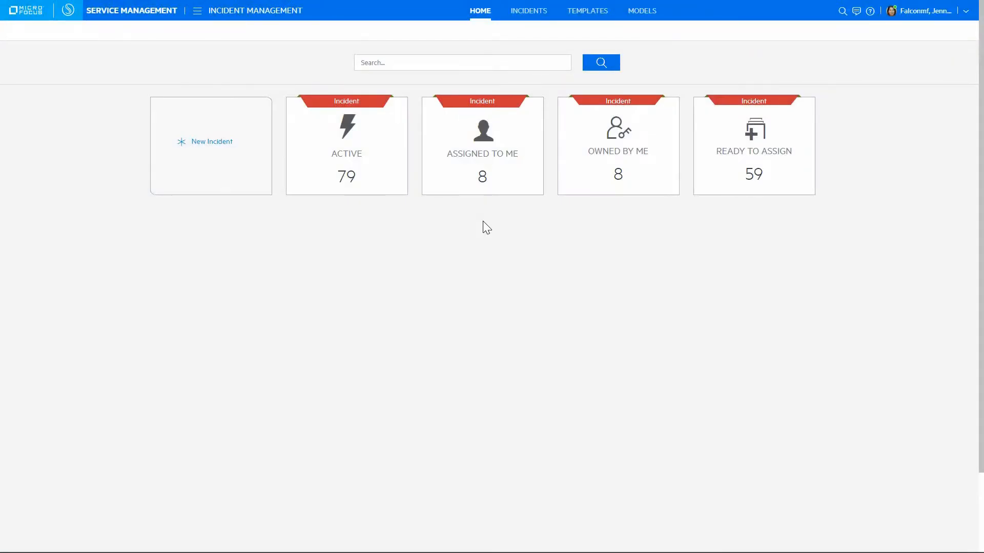
pyautogui.moveTo(487, 205)
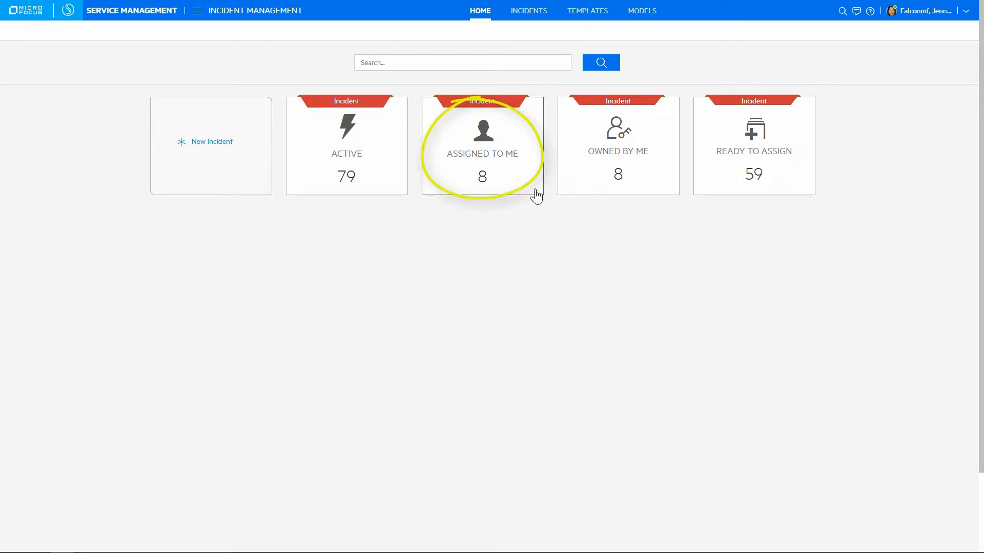
# Step: Review my assigned incidents sorted by next SLT target and priority, then return home
pyautogui.click(481, 145)
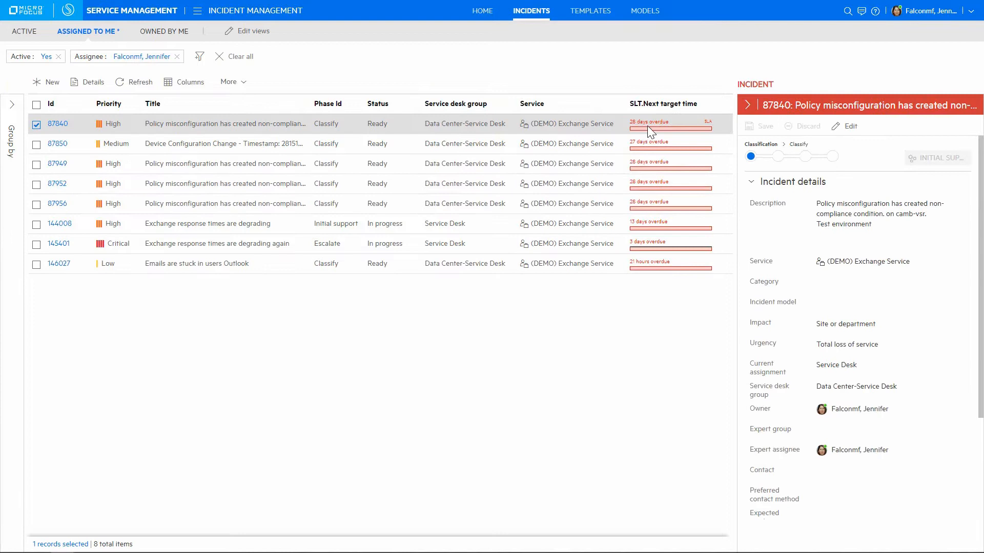
pyautogui.click(668, 103)
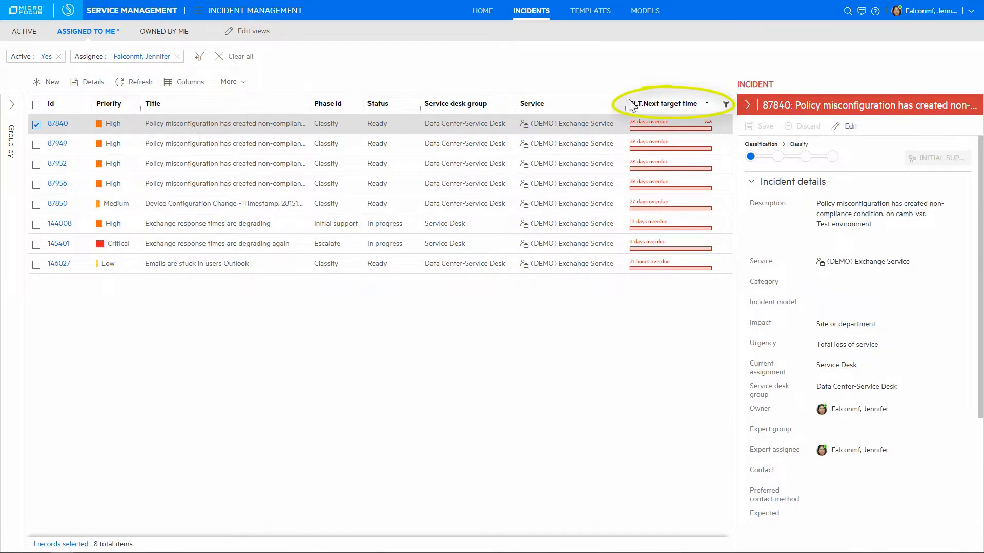
pyautogui.click(109, 103)
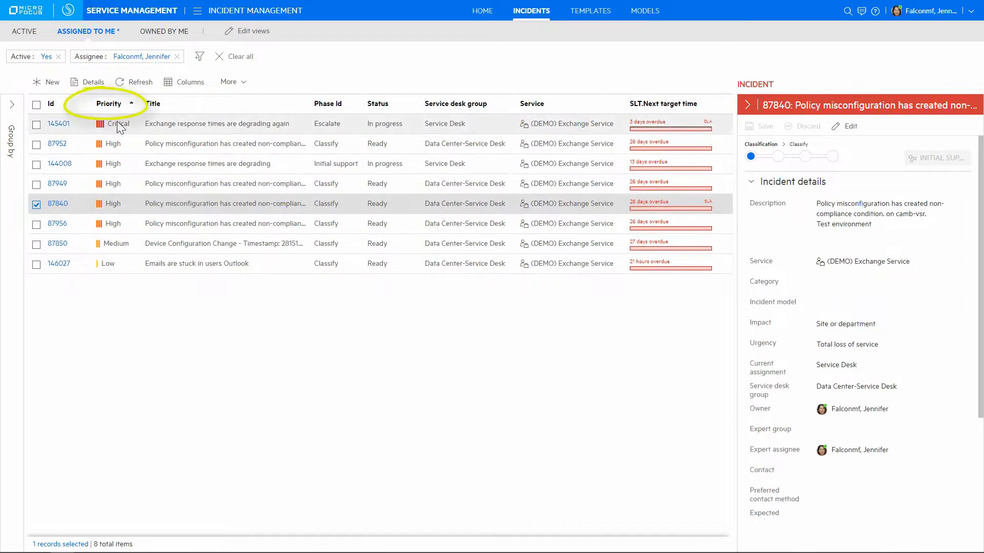
pyautogui.click(480, 11)
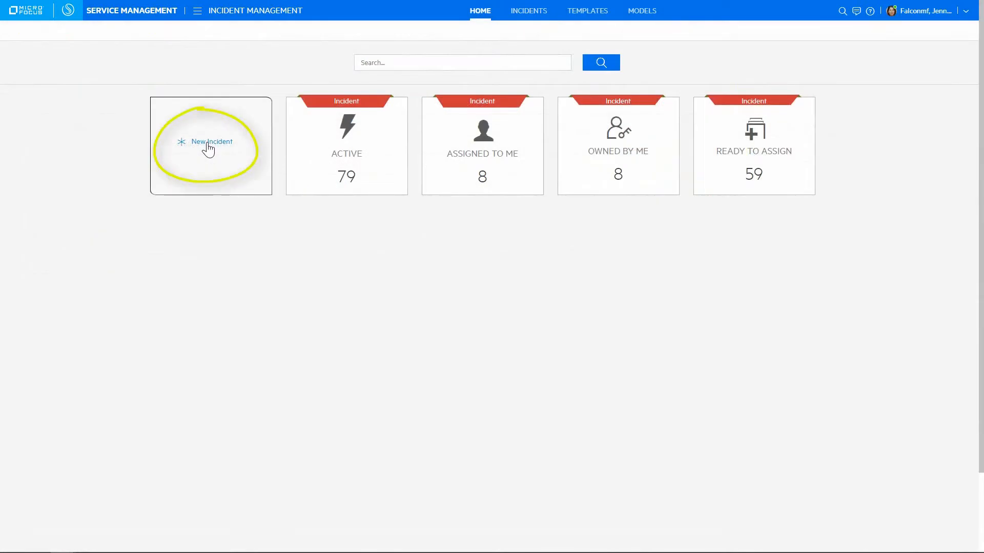
# Step: Draft a new incident with service (DEMO) Exchange Service and the Unacceptable response time on Exchange model
pyautogui.click(211, 141)
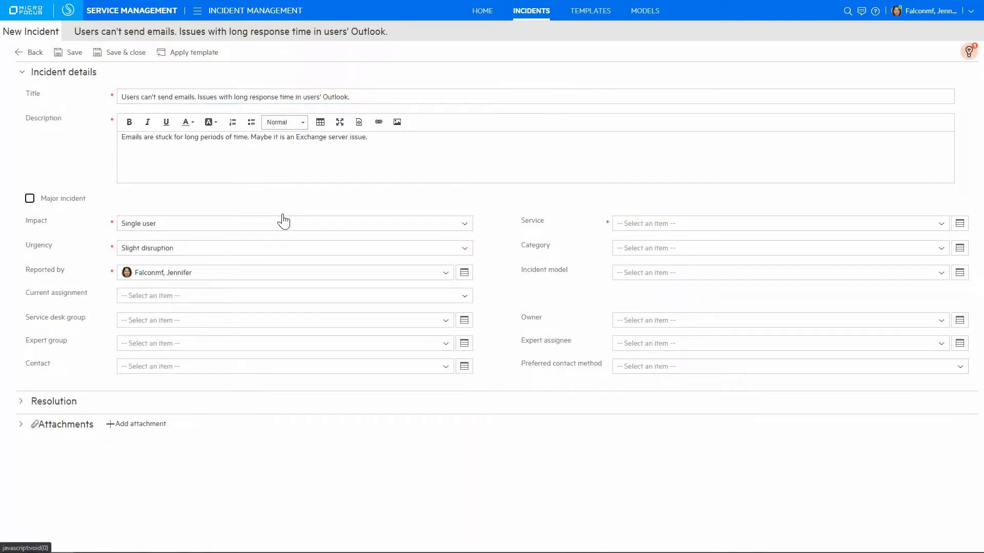
pyautogui.moveTo(844, 224)
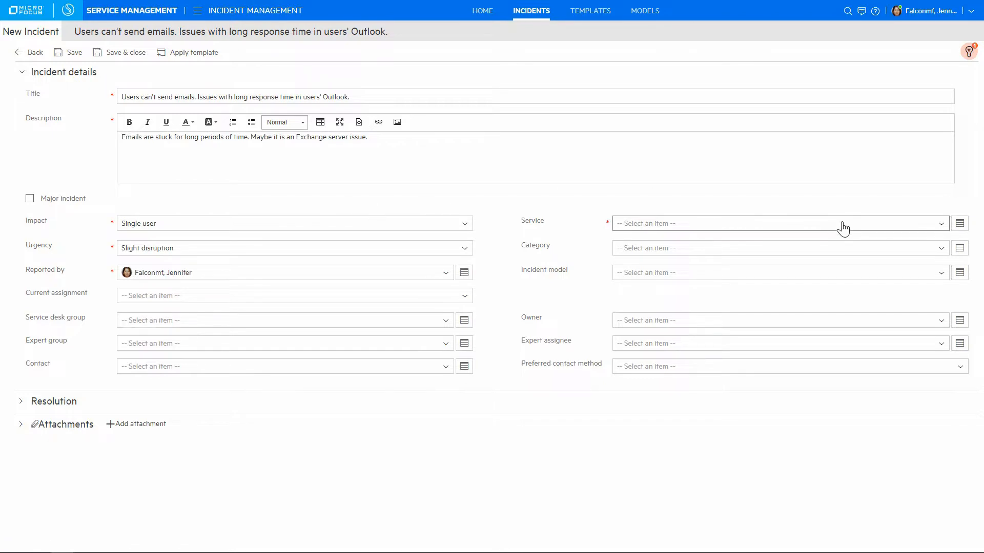
pyautogui.click(780, 223)
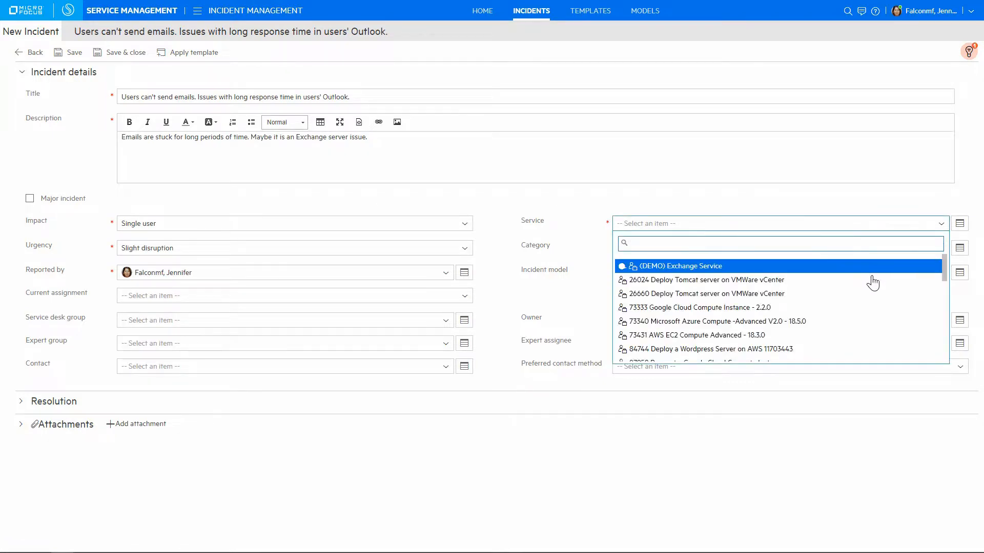
pyautogui.moveTo(712, 282)
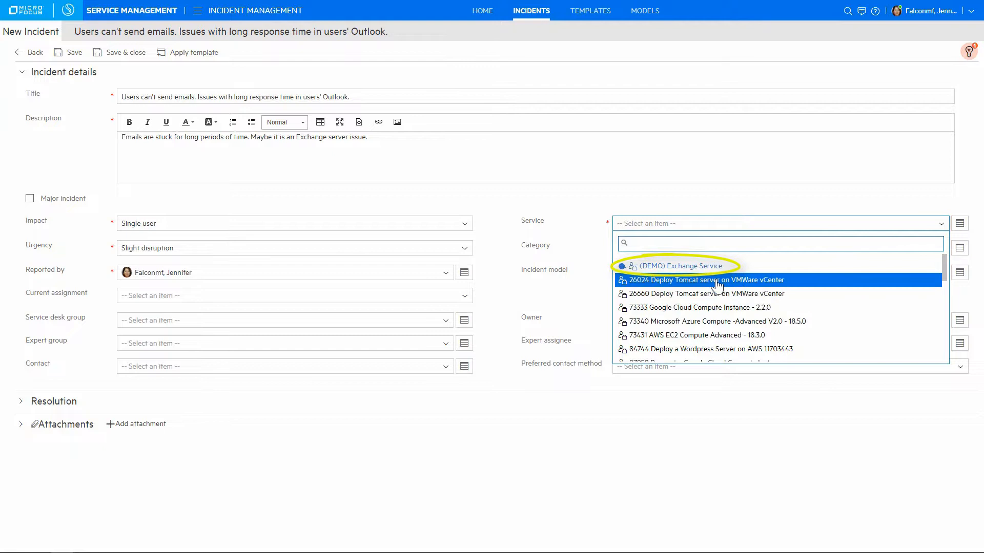
pyautogui.click(674, 265)
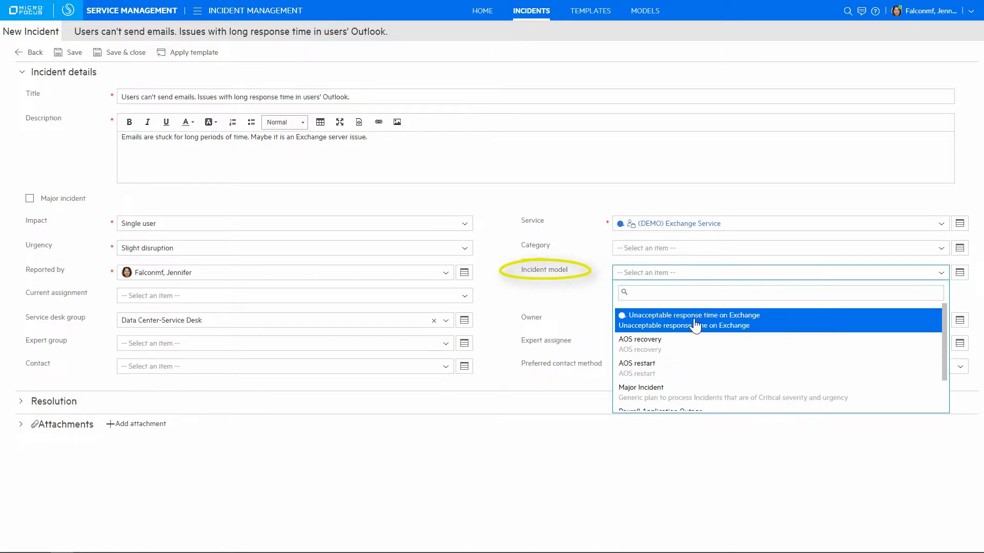
pyautogui.click(688, 320)
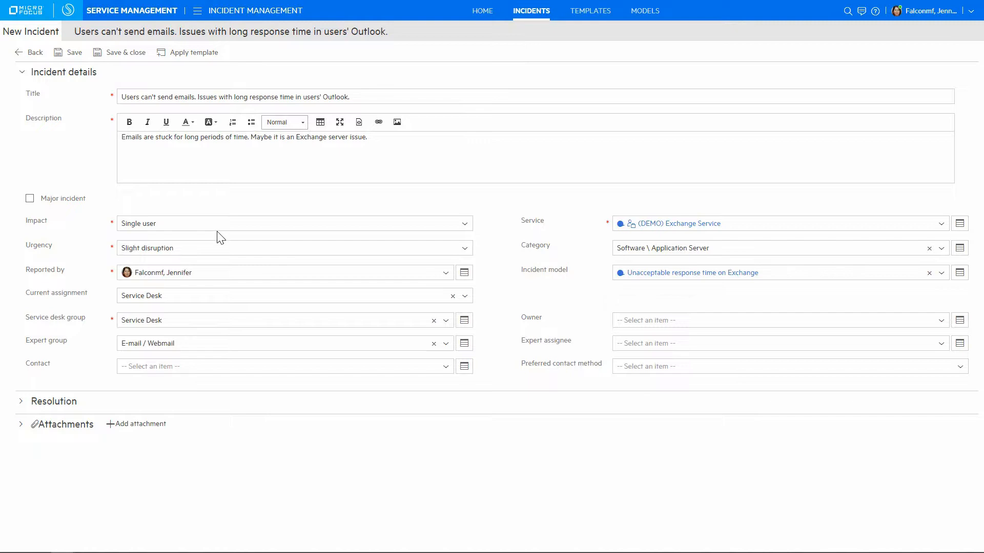
# Step: Save the incident as record 145664 and load its suggested solutions
pyautogui.click(68, 52)
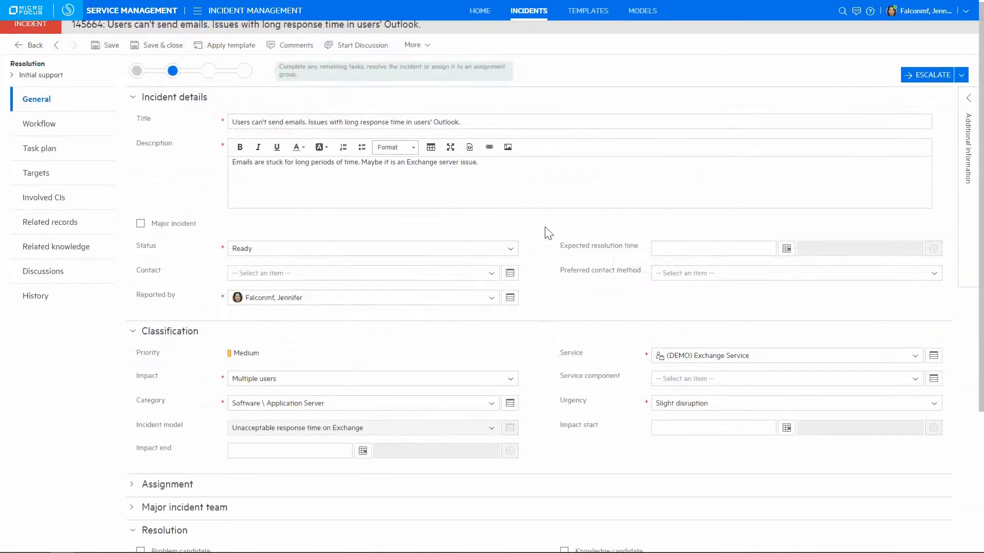
pyautogui.scroll(-3)
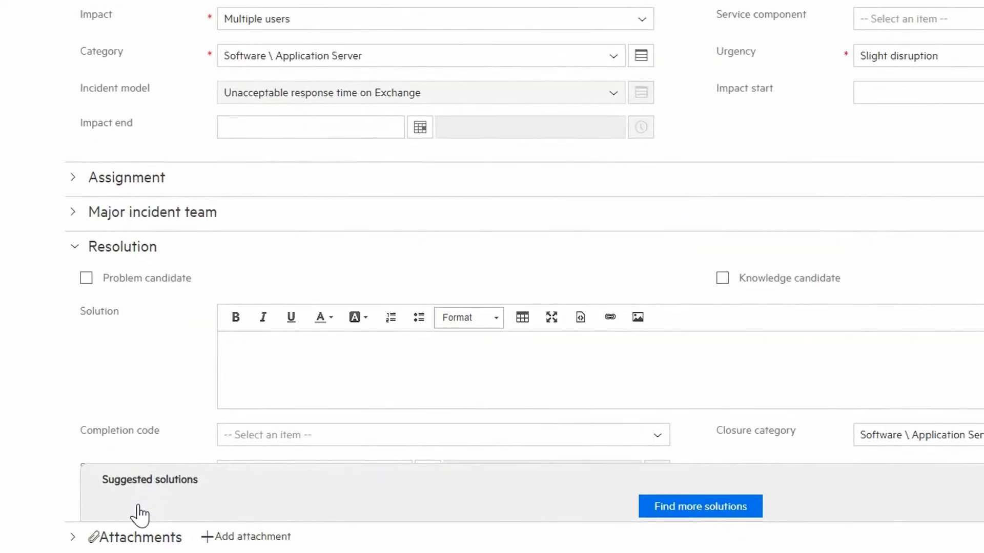
pyautogui.click(699, 506)
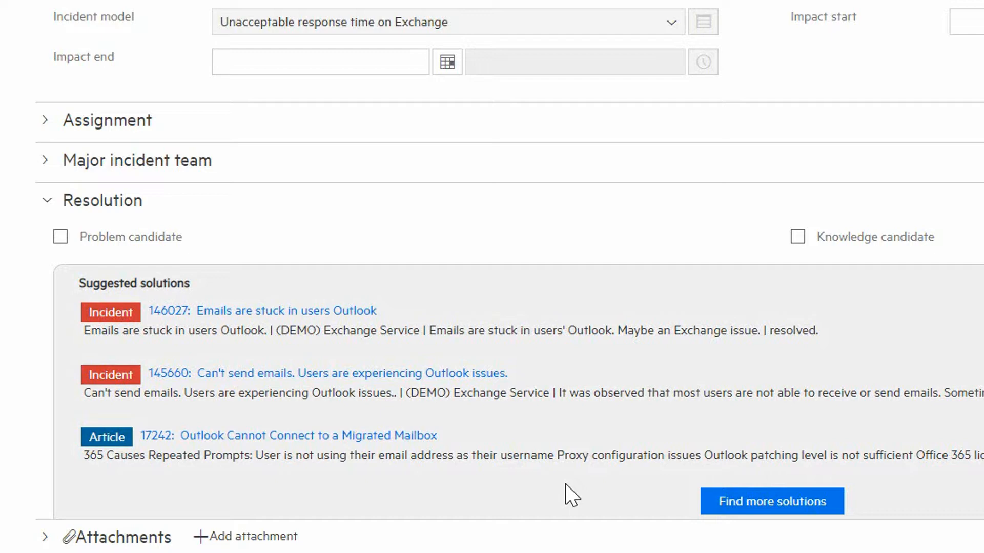
pyautogui.scroll(3)
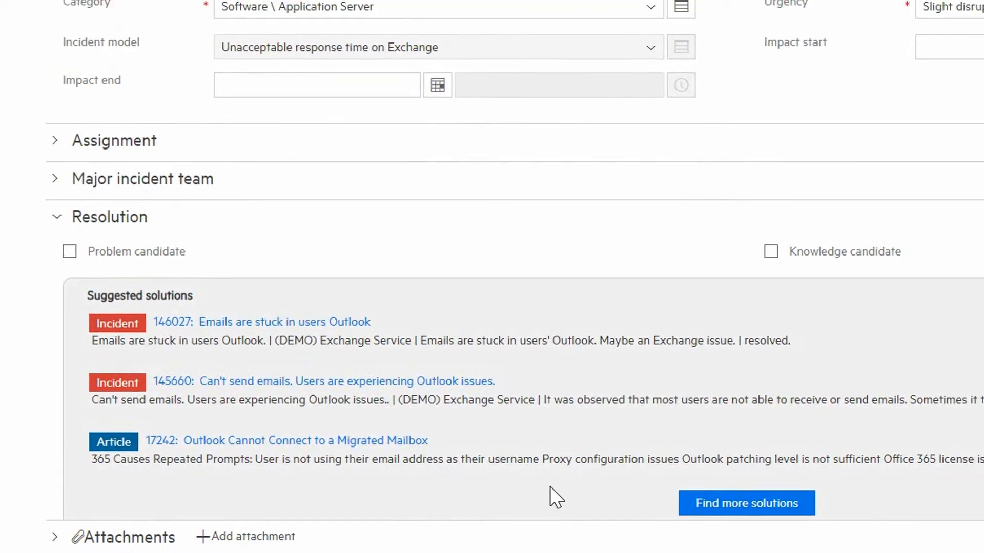
pyautogui.scroll(3)
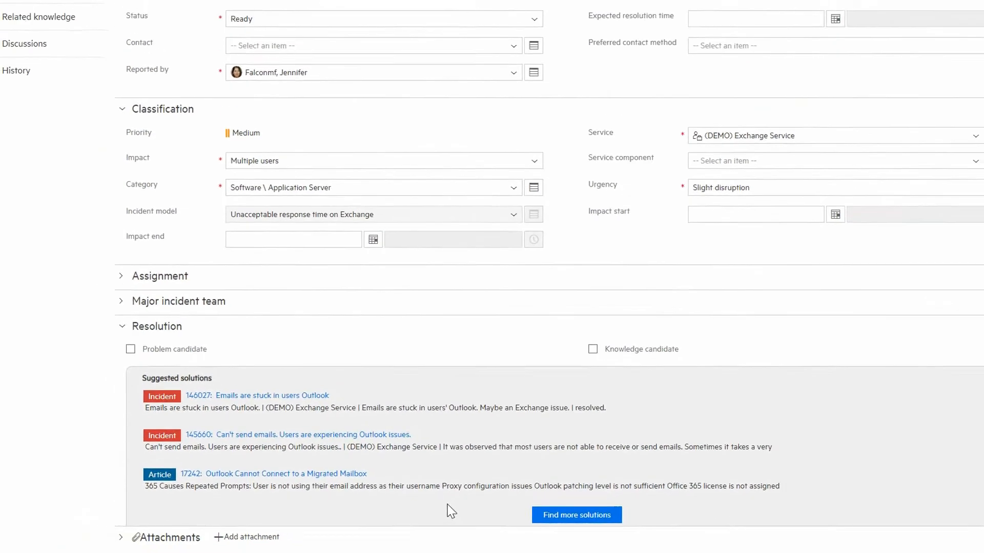
pyautogui.scroll(3)
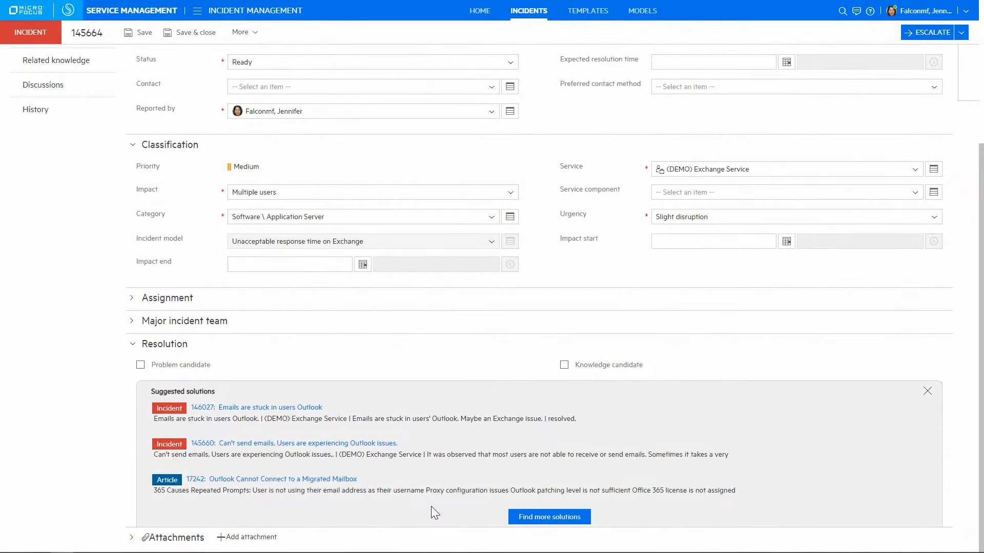
# Step: Run a full solution search for incident 145664, filtering first to Articles, then to Known Errors
pyautogui.click(548, 517)
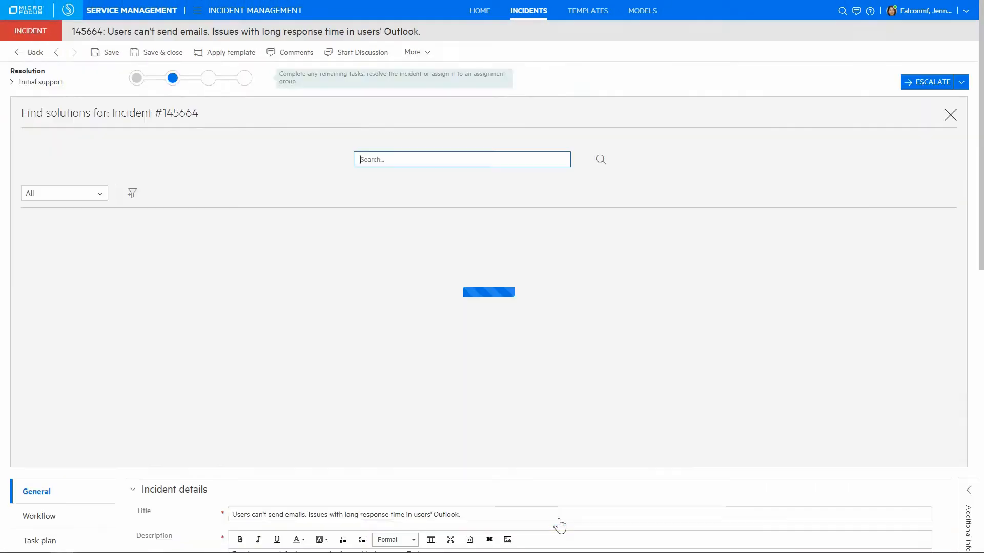
pyautogui.click(599, 159)
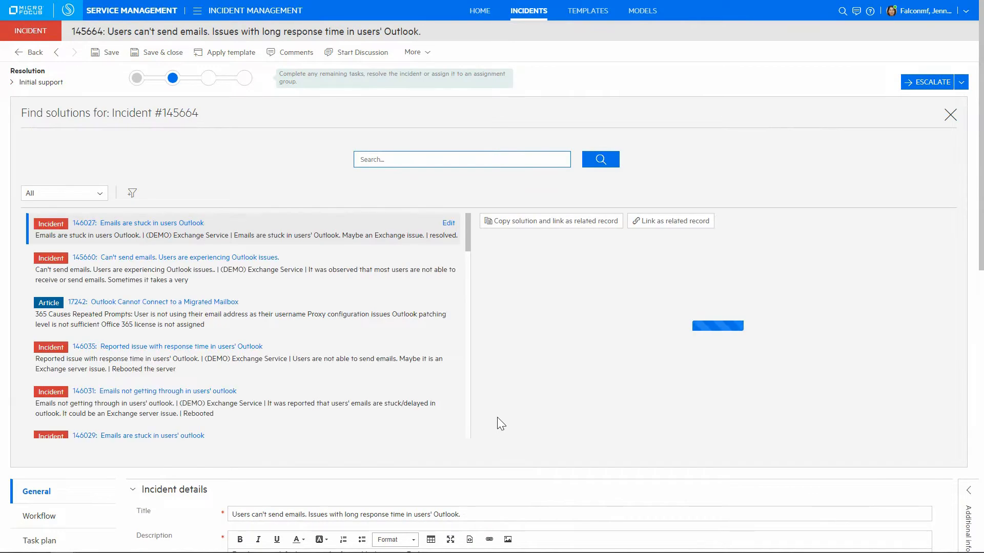
pyautogui.click(151, 223)
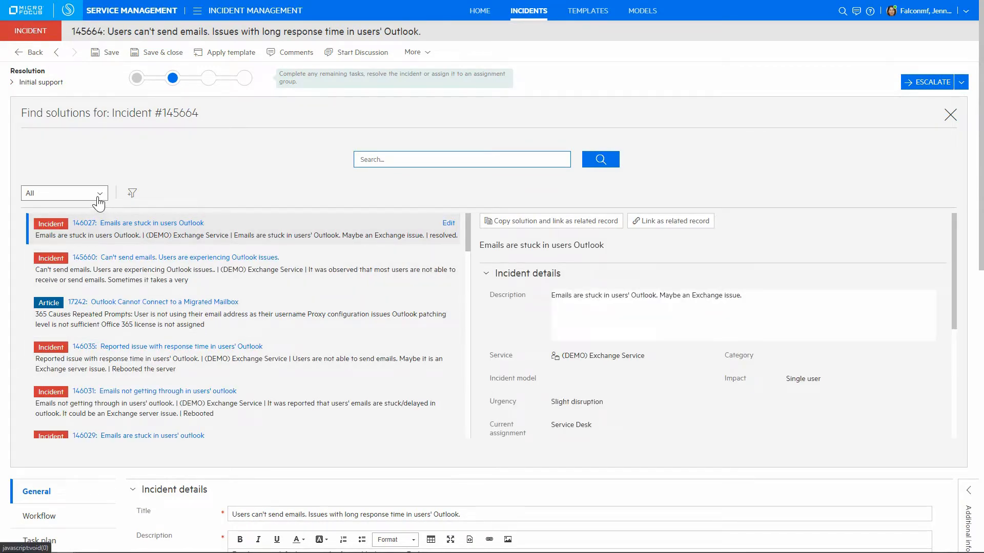
pyautogui.click(63, 192)
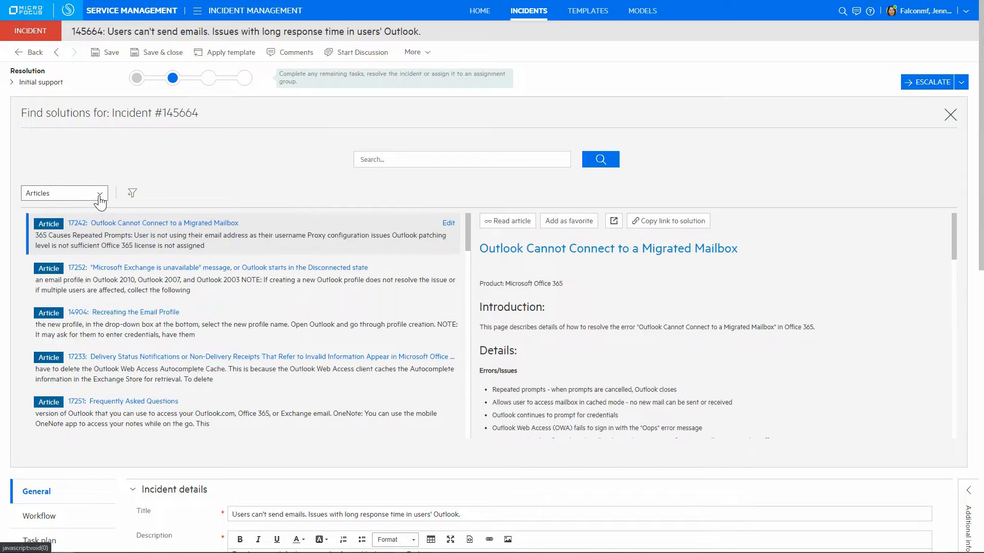
pyautogui.click(99, 193)
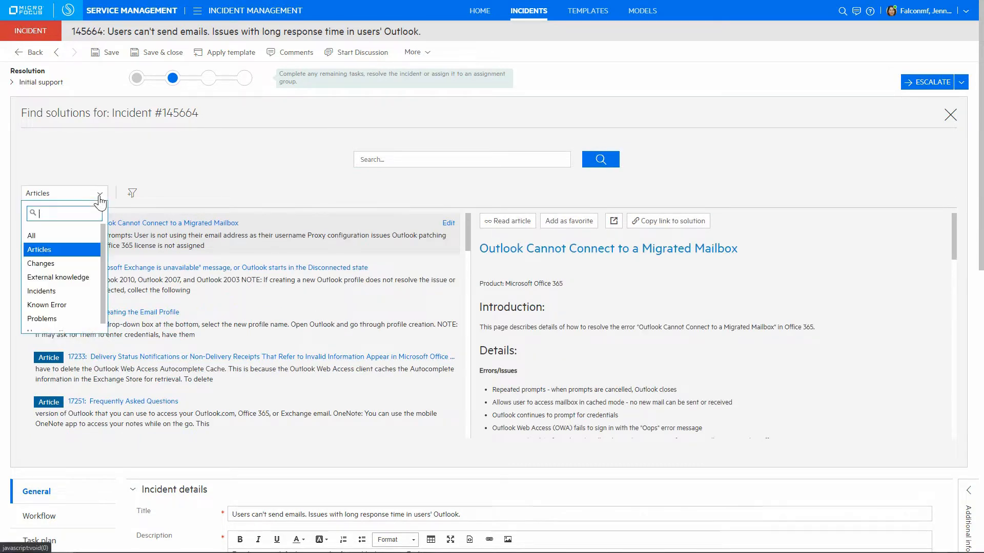
pyautogui.click(47, 305)
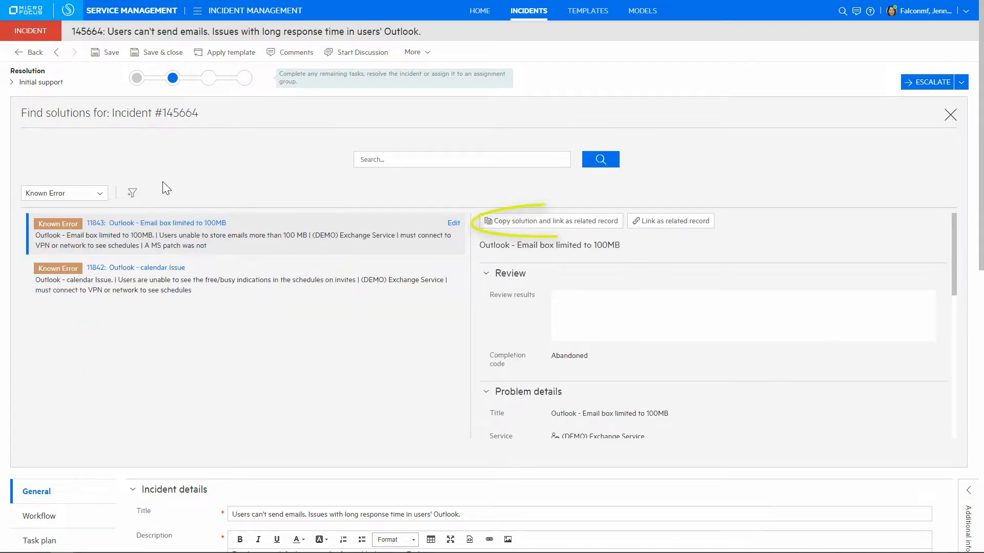
pyautogui.moveTo(443, 187)
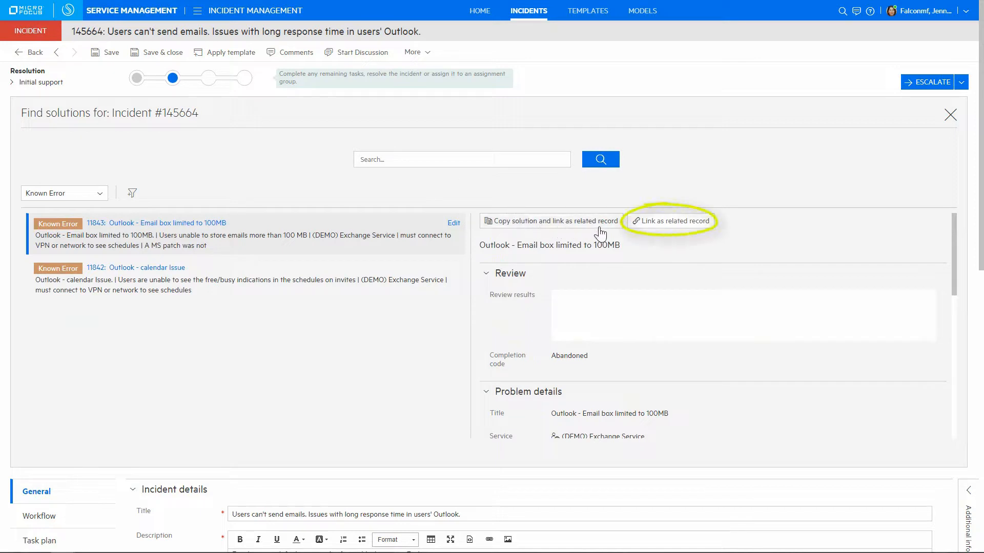
pyautogui.moveTo(930, 142)
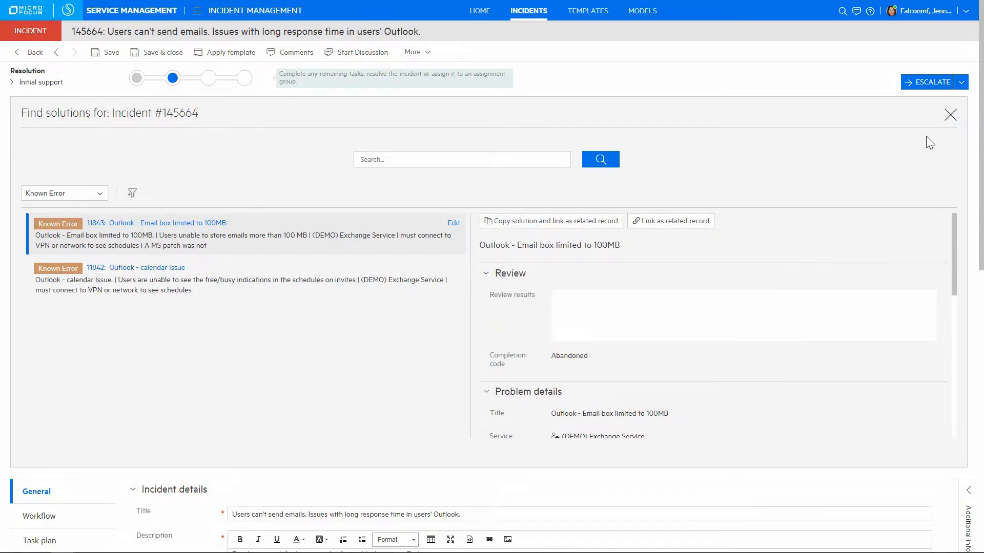
# Step: Set incident 145664 to In progress with Enterprise impact and Total loss of service urgency
pyautogui.click(950, 114)
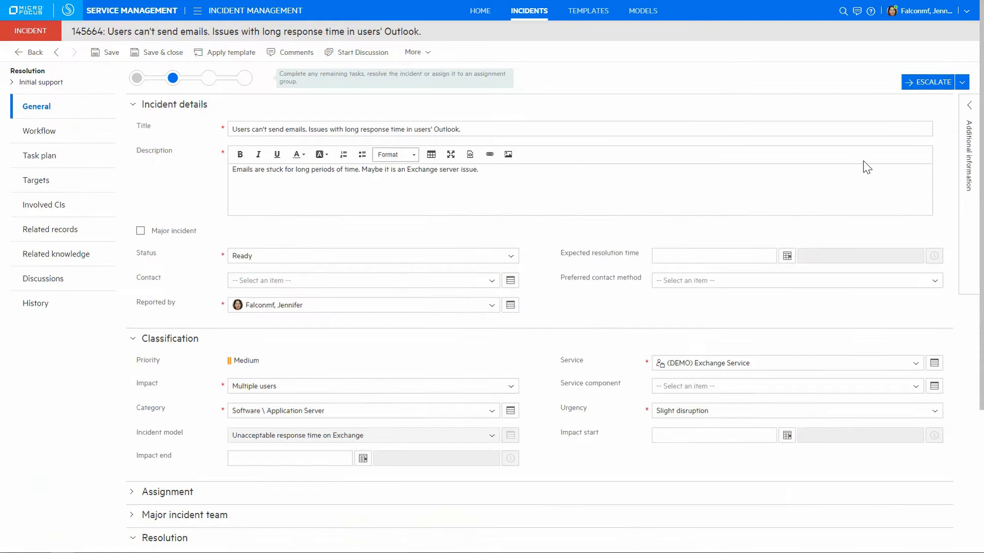
pyautogui.click(39, 156)
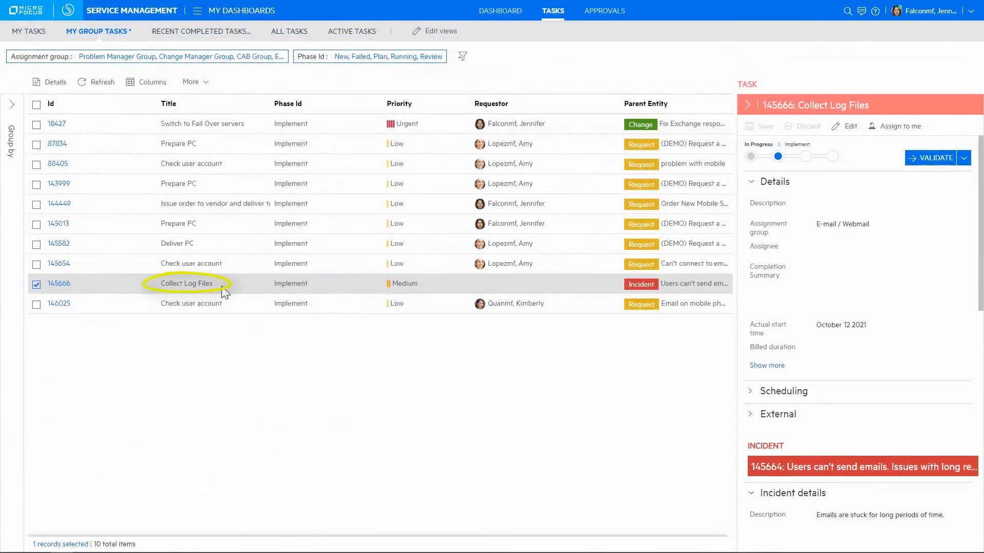
pyautogui.moveTo(523, 284)
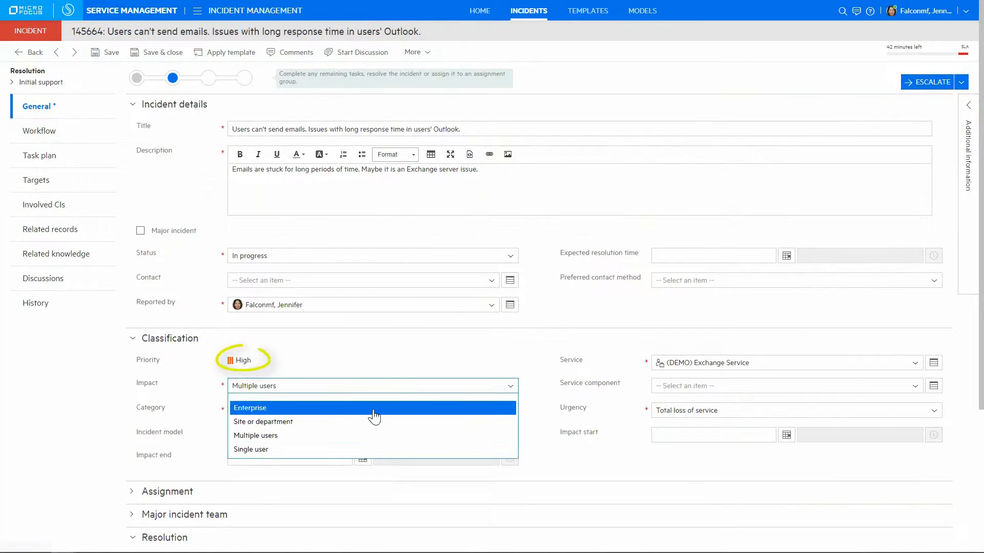
pyautogui.click(250, 408)
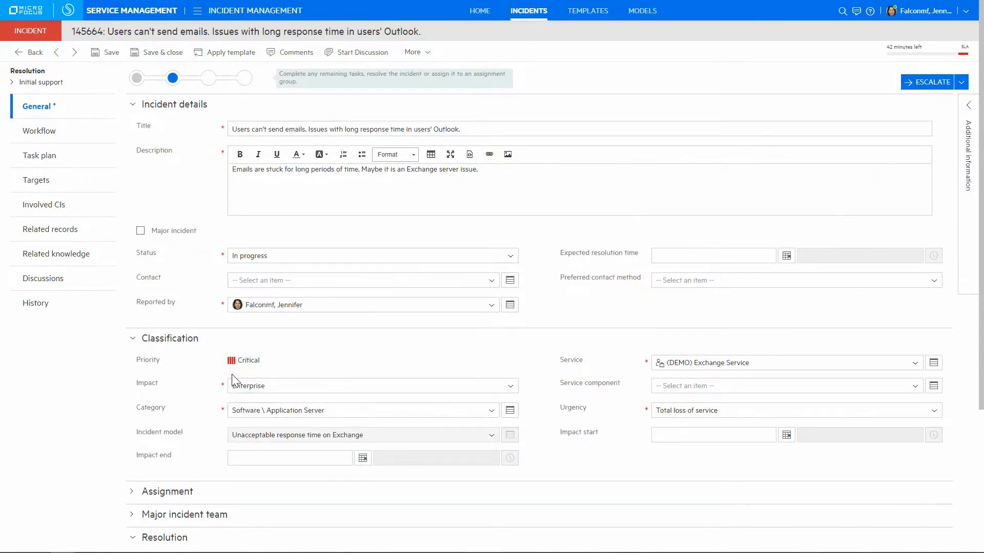
# Step: Check the assignment and escalate incident 145664 to the E-mail / Webmail expert group
pyautogui.scroll(-3)
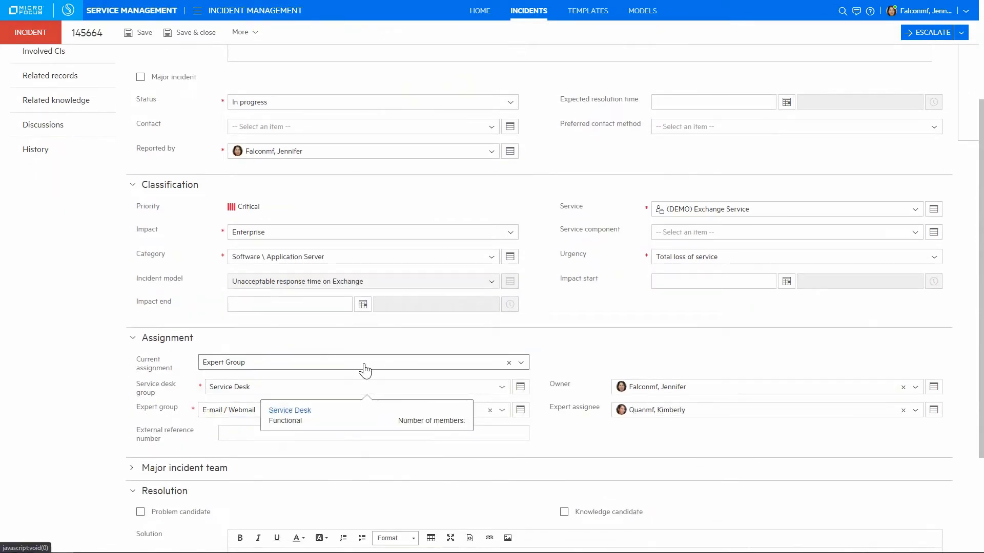
pyautogui.moveTo(560, 357)
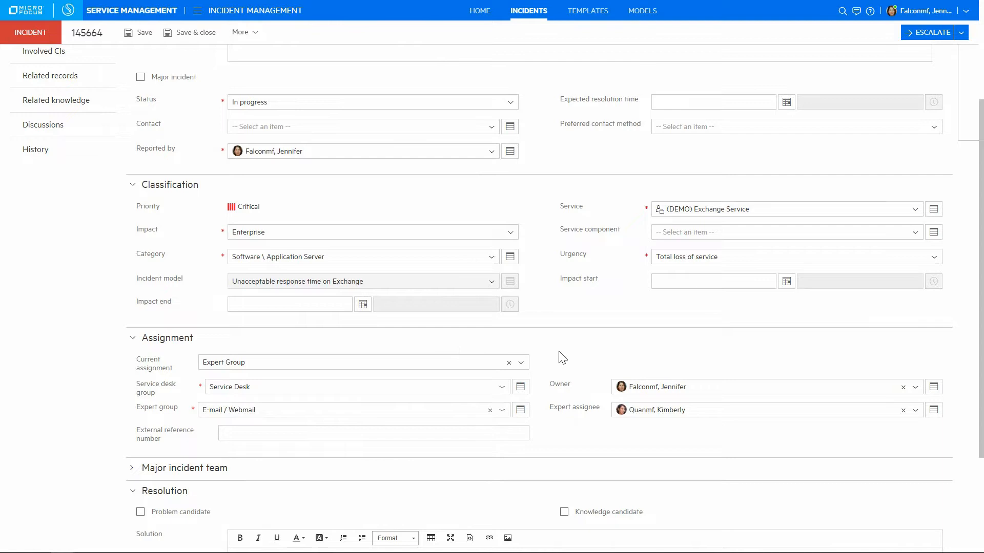
pyautogui.moveTo(605, 397)
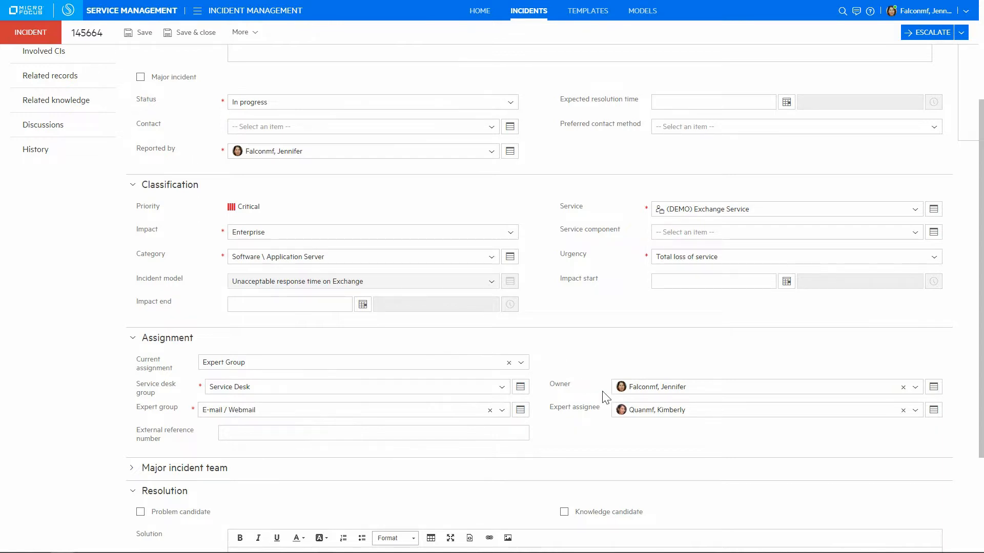
pyautogui.click(914, 410)
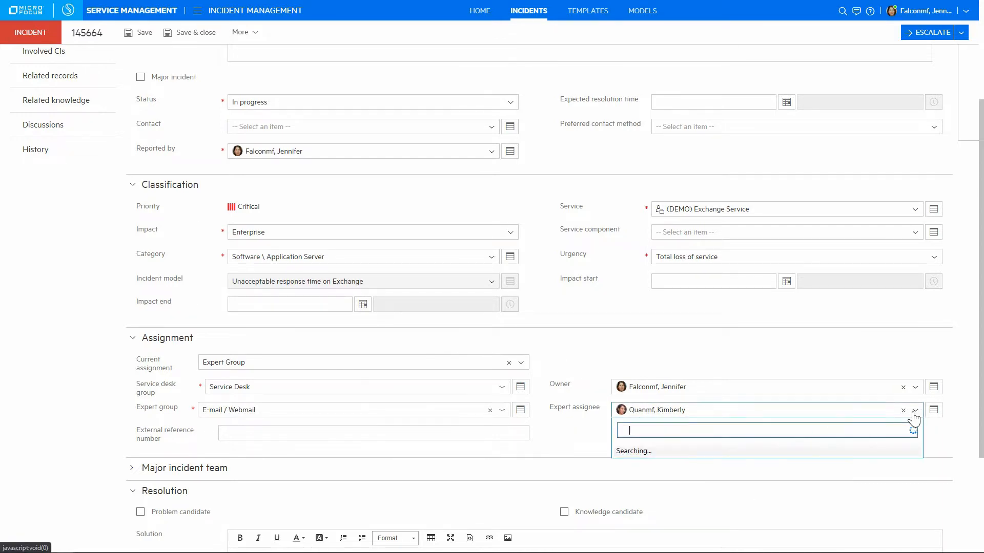
pyautogui.click(916, 413)
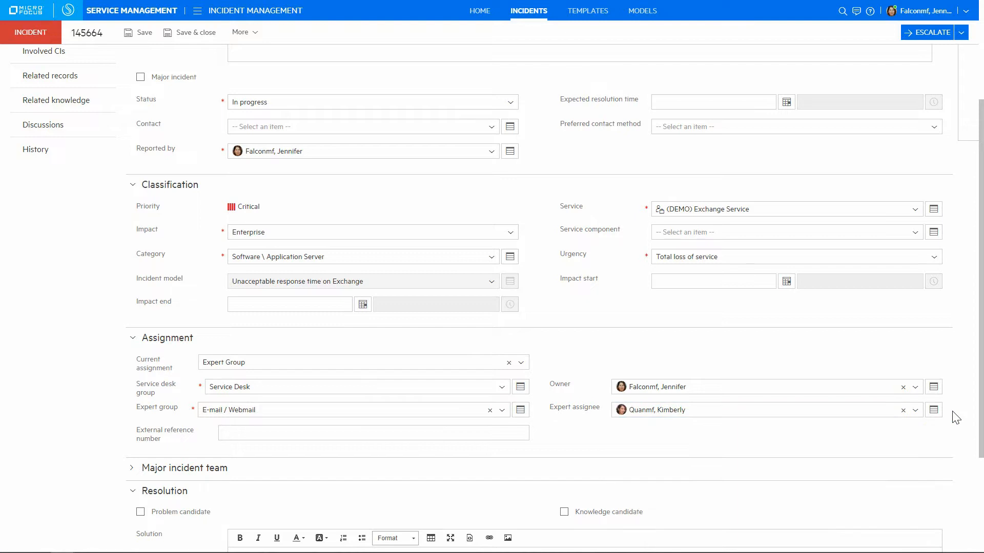
pyautogui.click(143, 32)
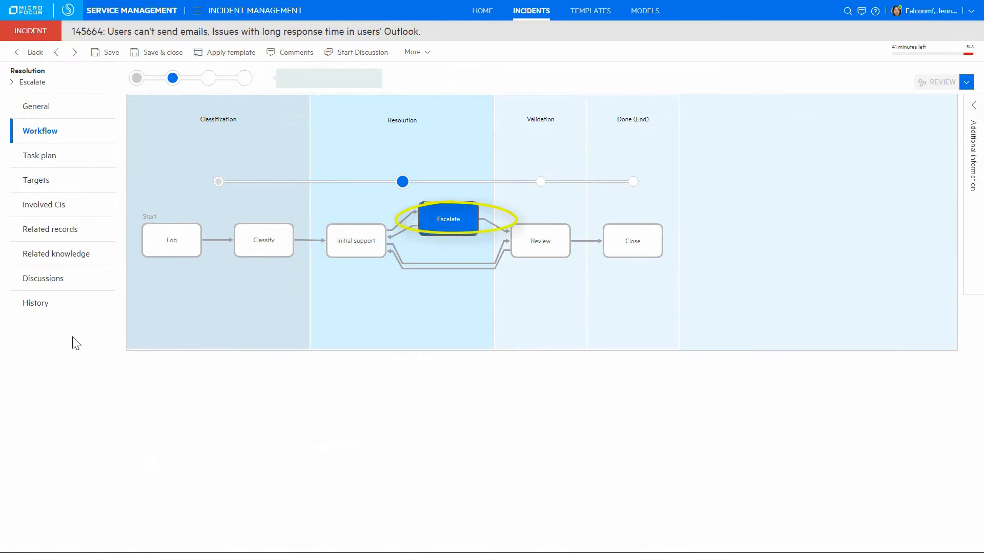
# Step: Enter solution 'Rebooted the server', completion code Resolved with workaround, and flag as problem candidate
pyautogui.click(36, 106)
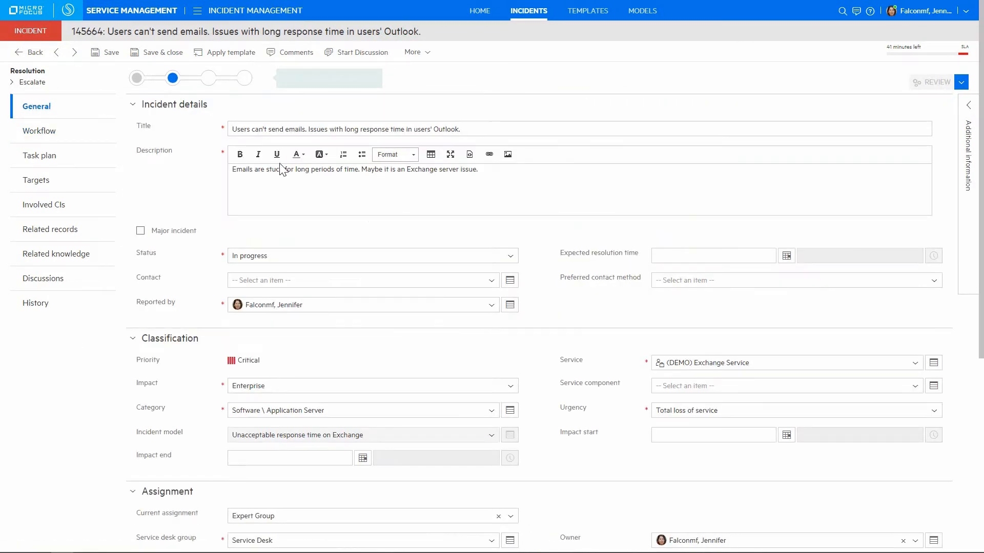
pyautogui.scroll(-3)
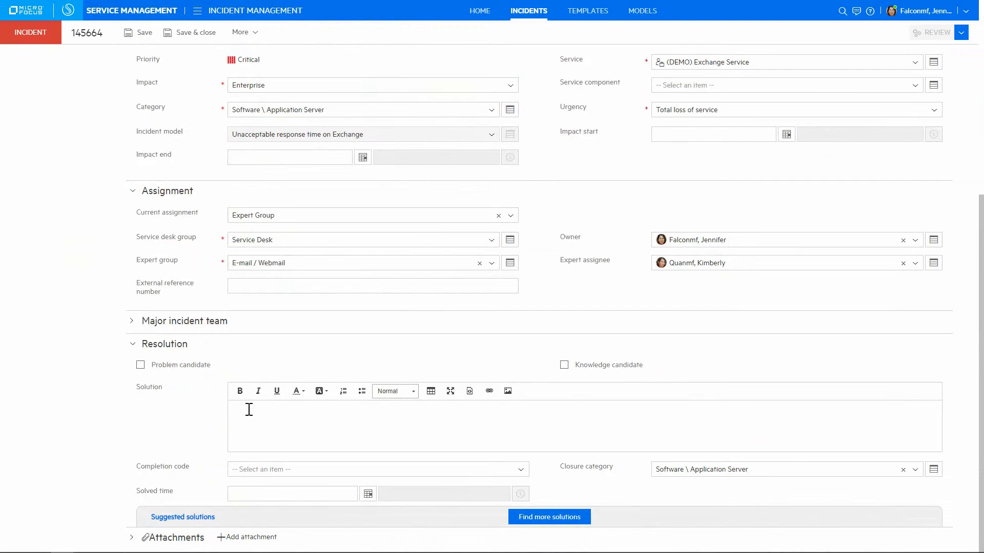
pyautogui.write('Rebooted the server')
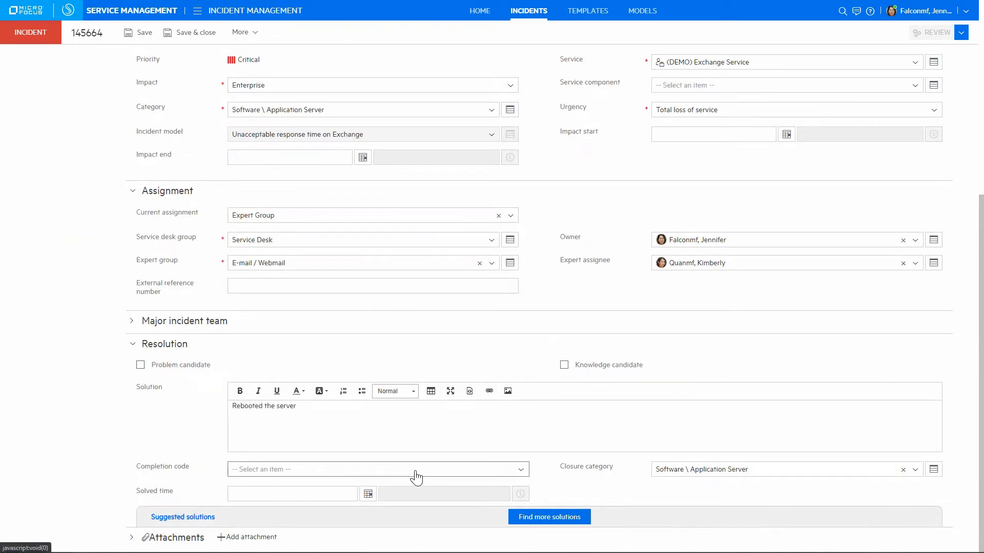
pyautogui.click(376, 469)
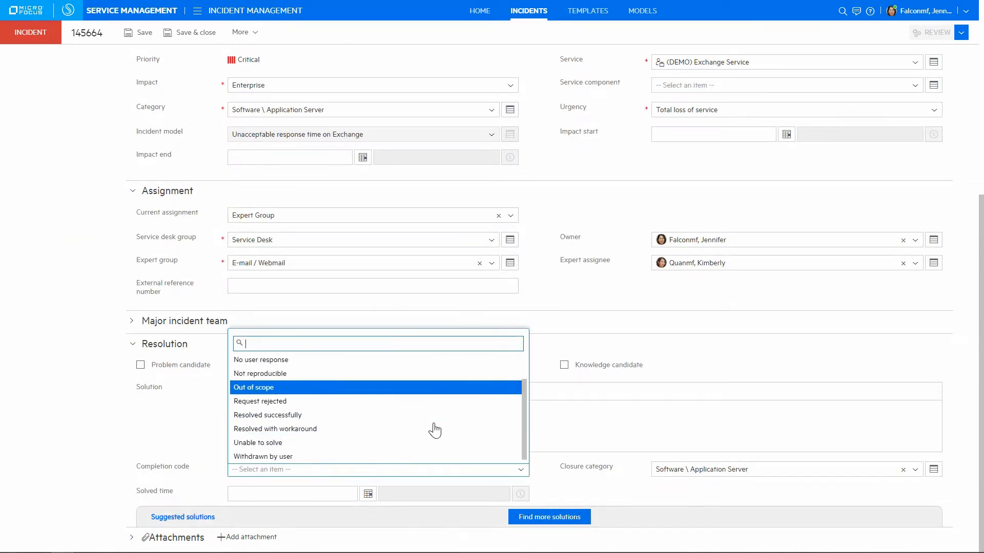
pyautogui.click(275, 428)
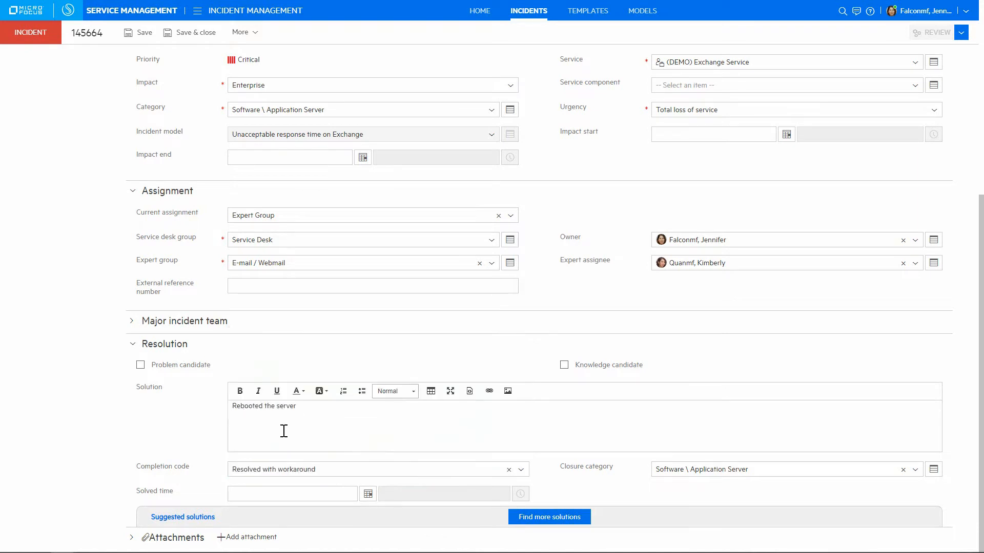
pyautogui.click(141, 364)
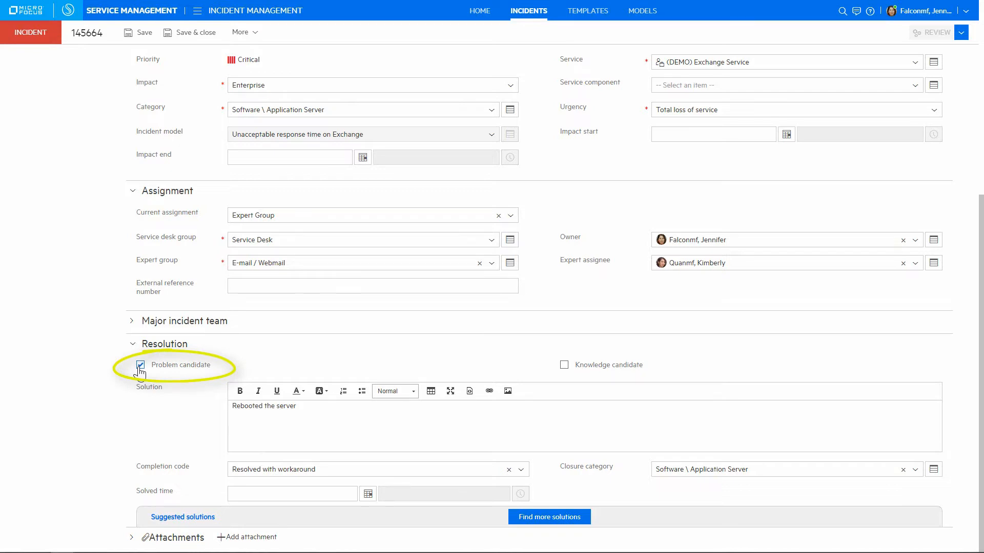
pyautogui.click(141, 365)
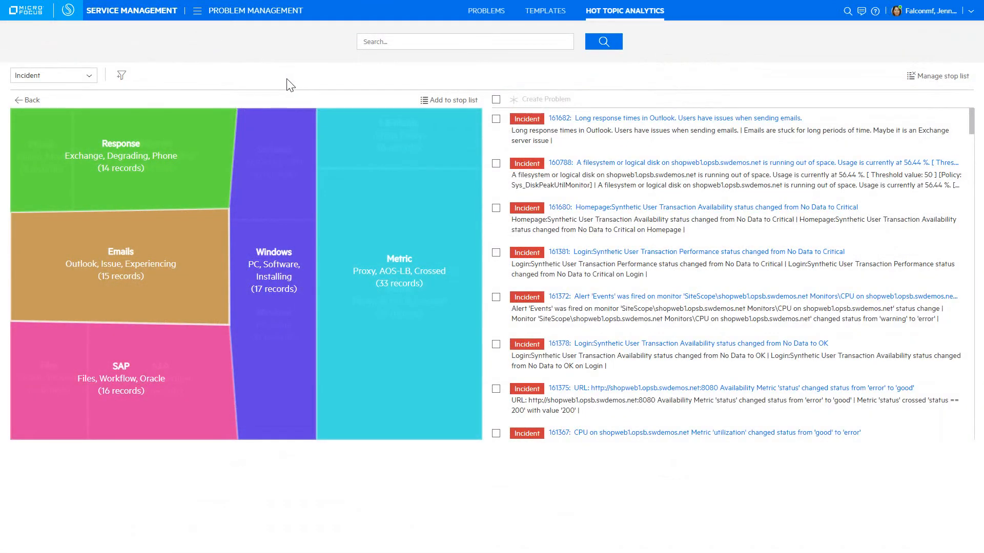
pyautogui.moveTo(277, 82)
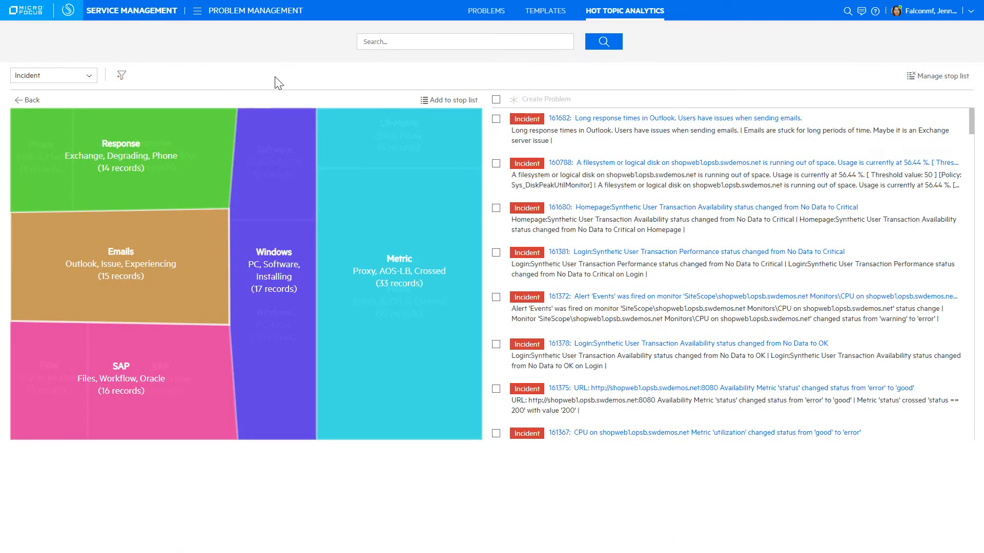
pyautogui.moveTo(164, 240)
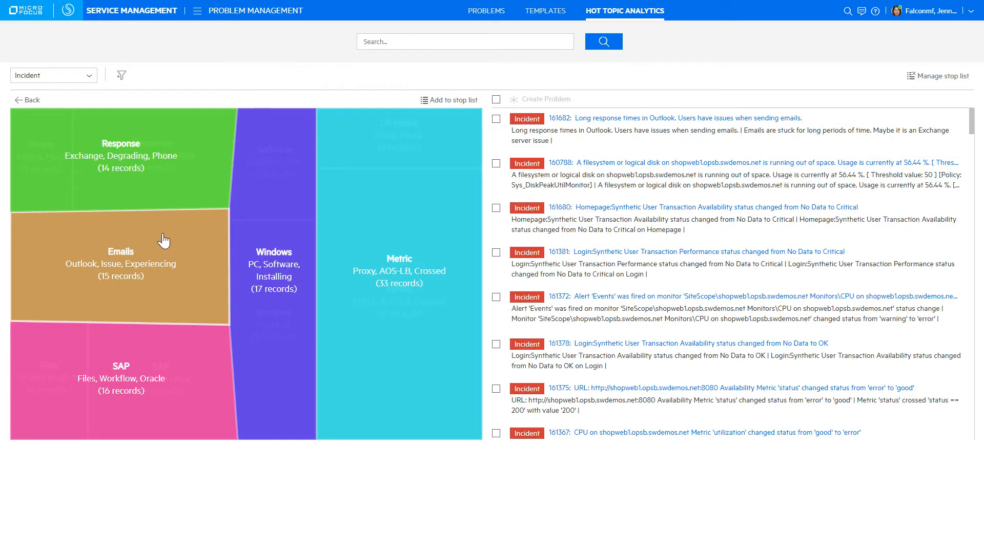
# Step: Filter Hot Topic Analytics records to the Emails topic's 15 Outlook incidents
pyautogui.click(121, 257)
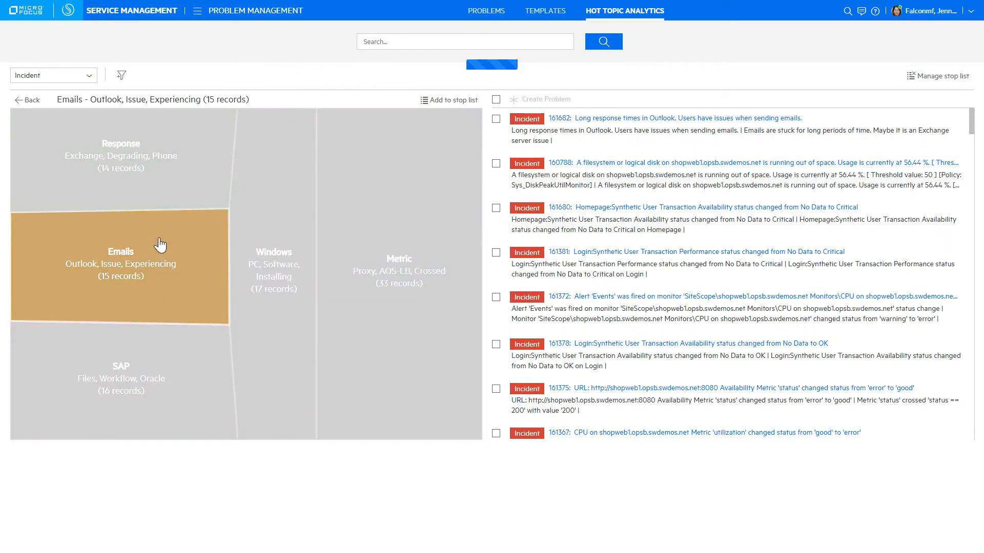
pyautogui.click(120, 257)
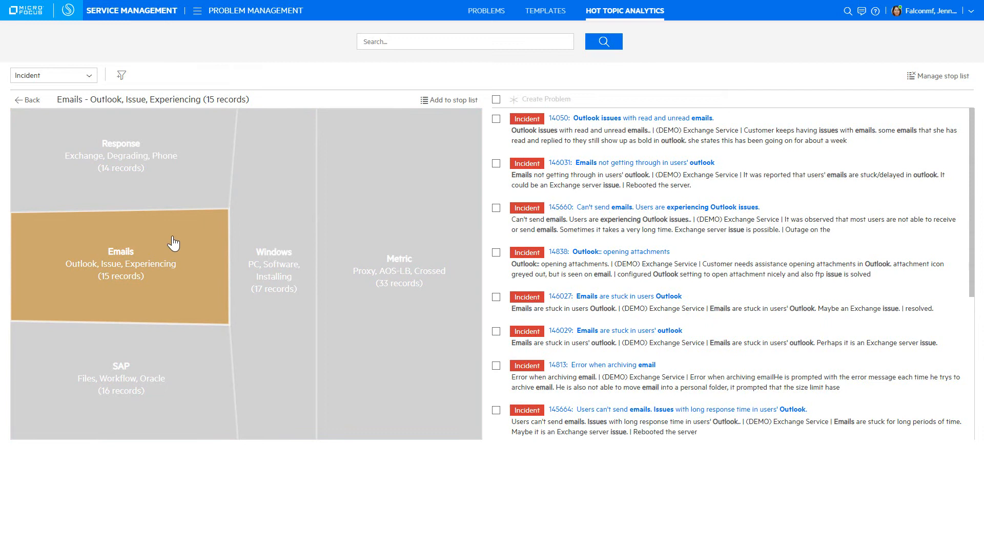
pyautogui.moveTo(499, 151)
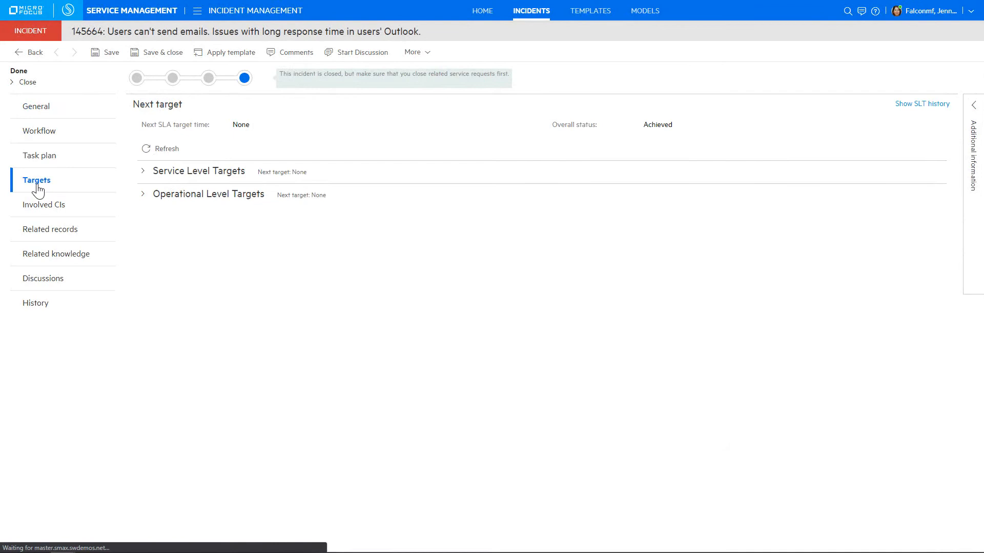
pyautogui.moveTo(127, 187)
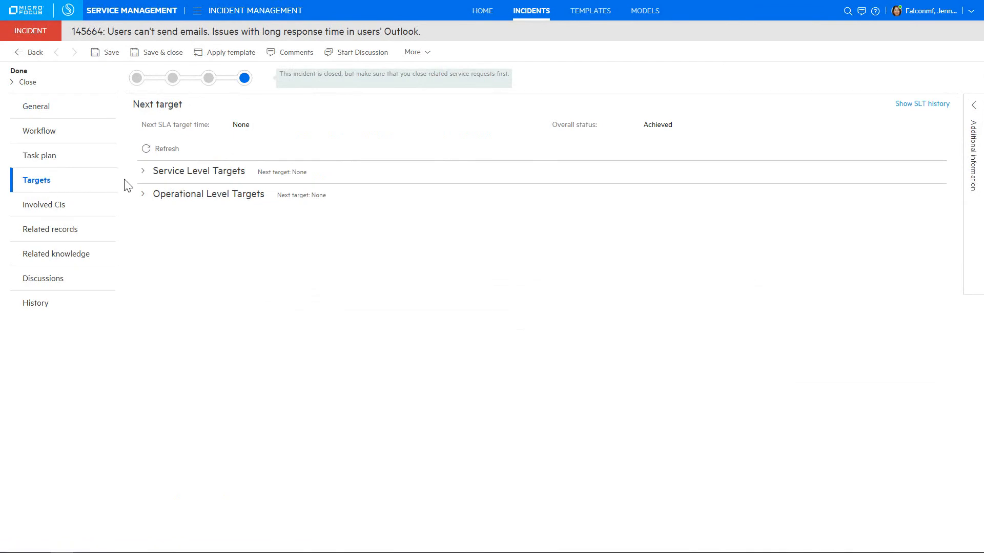
# Step: Expand incident 145664's Service Level Targets showing Initial review and Resolution achieved
pyautogui.click(143, 171)
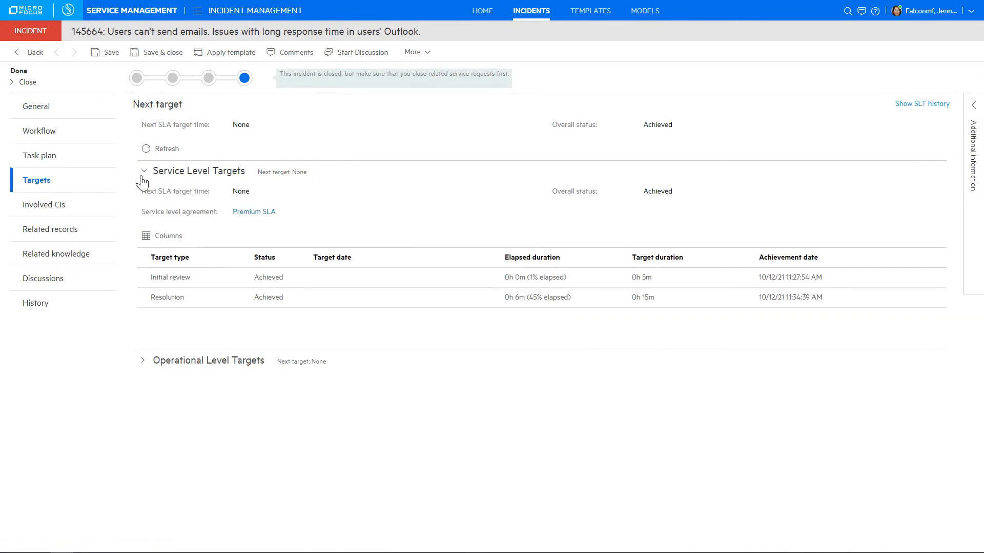
pyautogui.click(143, 360)
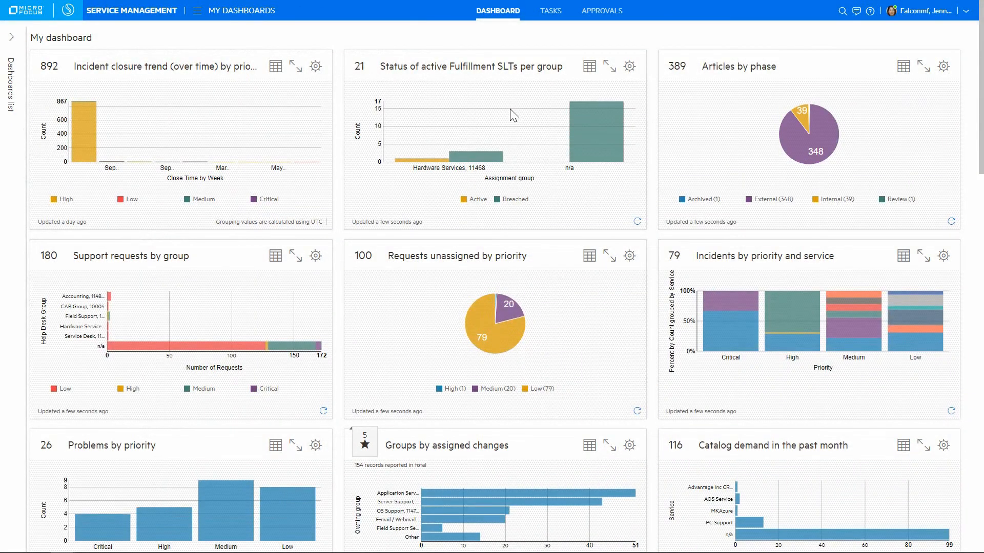
pyautogui.moveTo(502, 120)
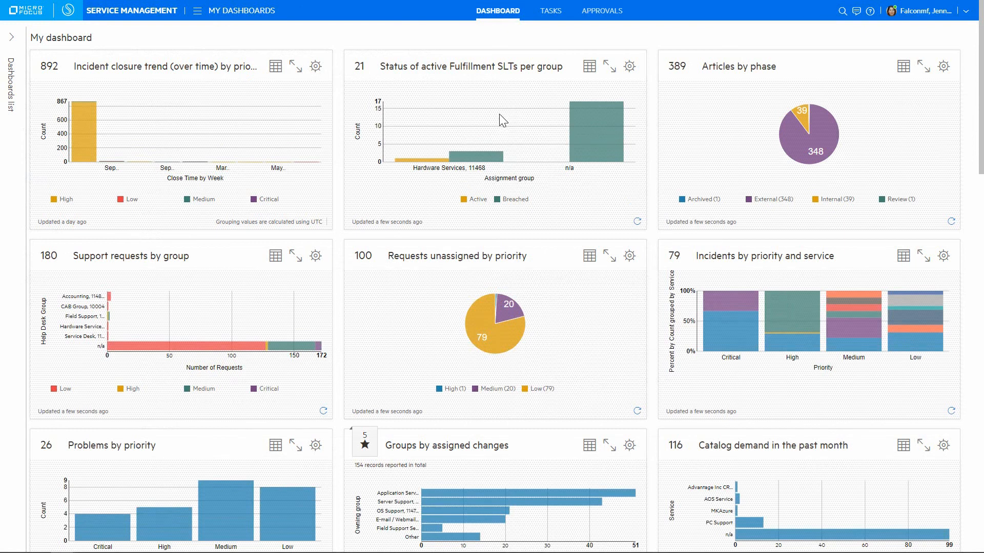
pyautogui.moveTo(366, 126)
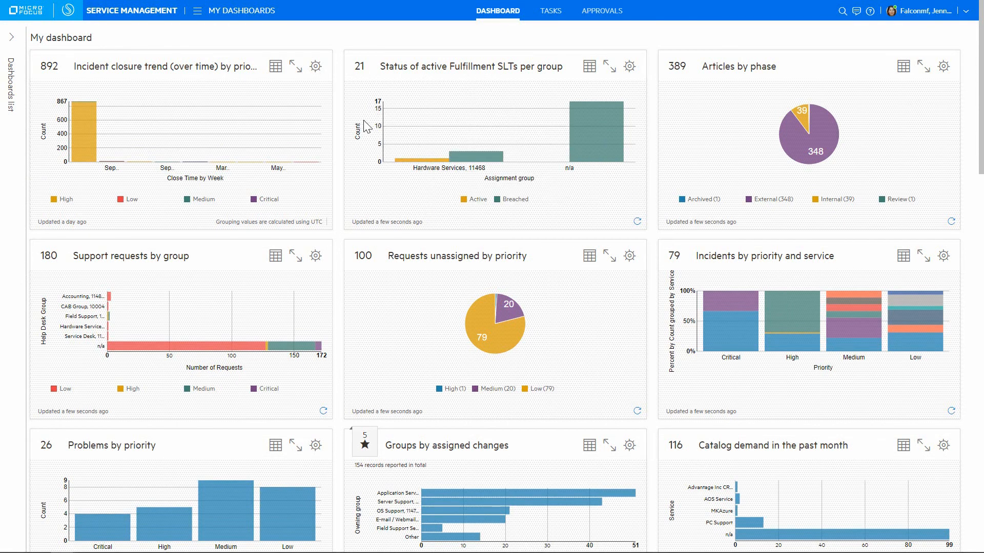
# Step: Scroll through My dashboard's news, SLT achievement, ideas, proposals, projects and programs widgets
pyautogui.scroll(-3)
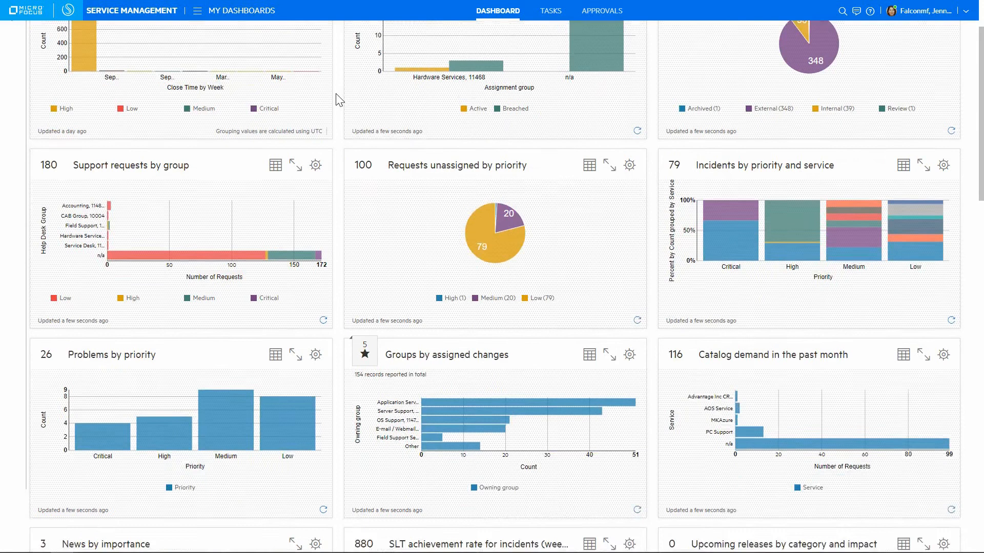
pyautogui.scroll(-3)
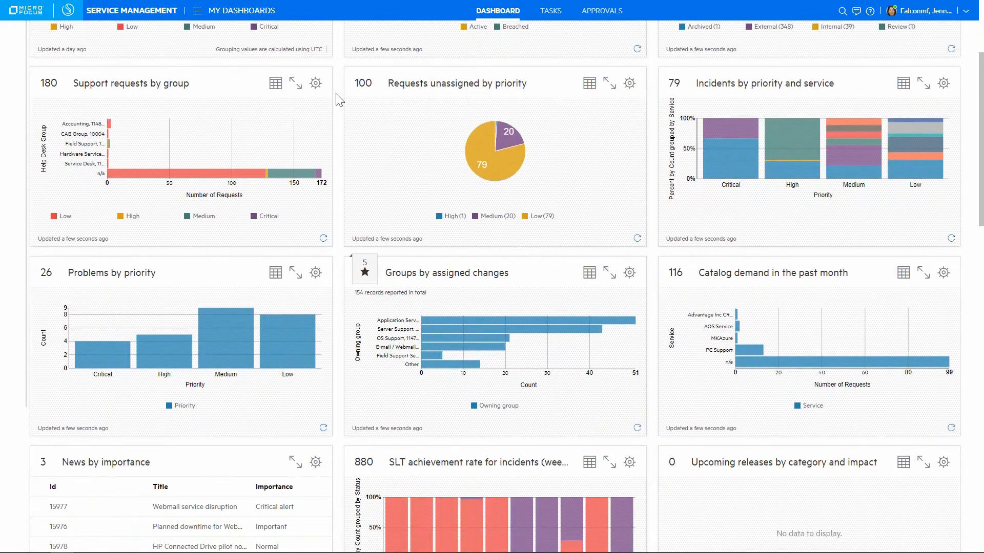
pyautogui.scroll(-3)
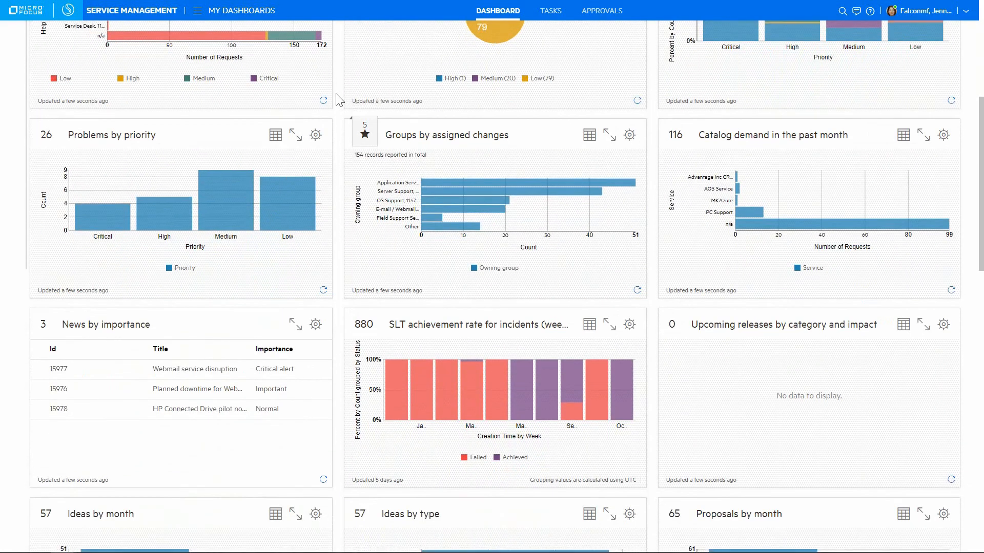
pyautogui.scroll(-3)
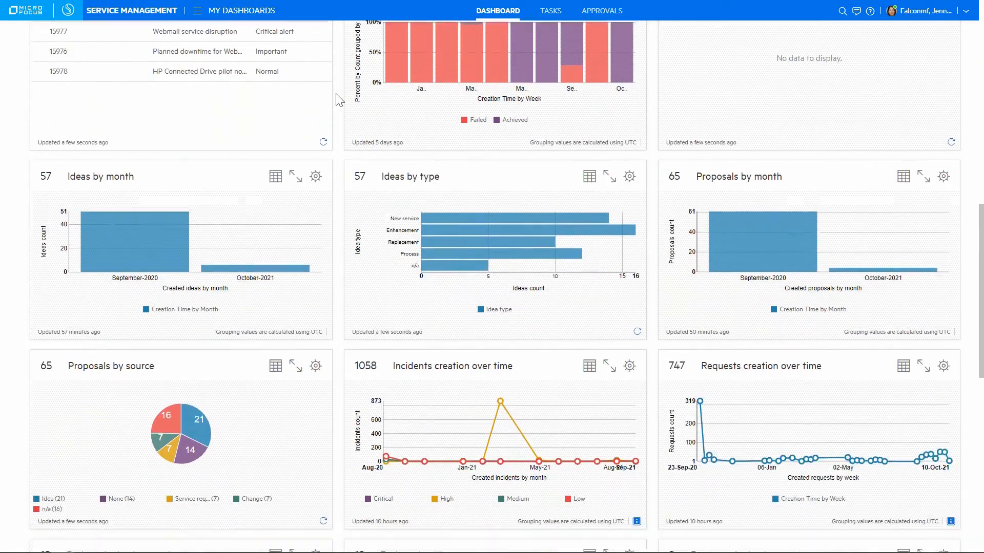
pyautogui.scroll(-3)
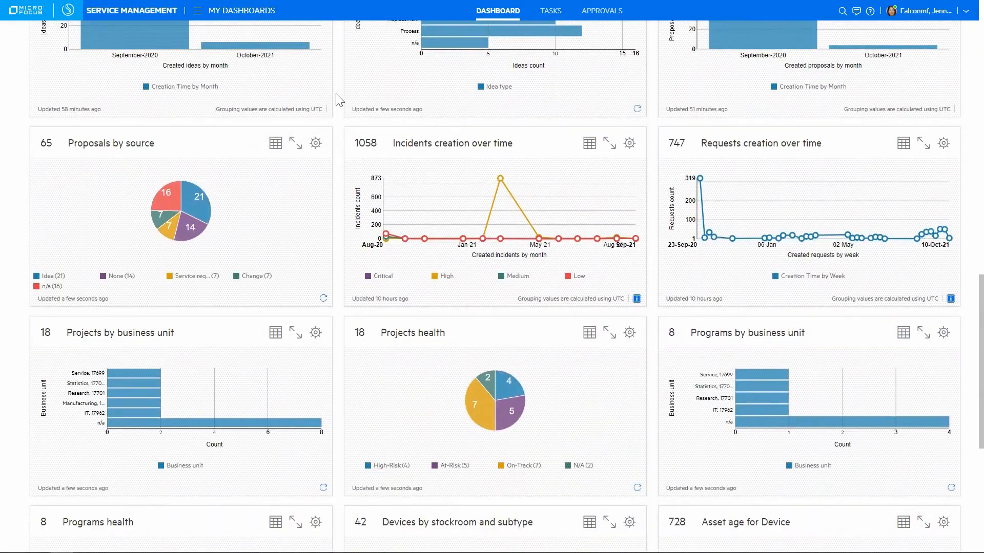